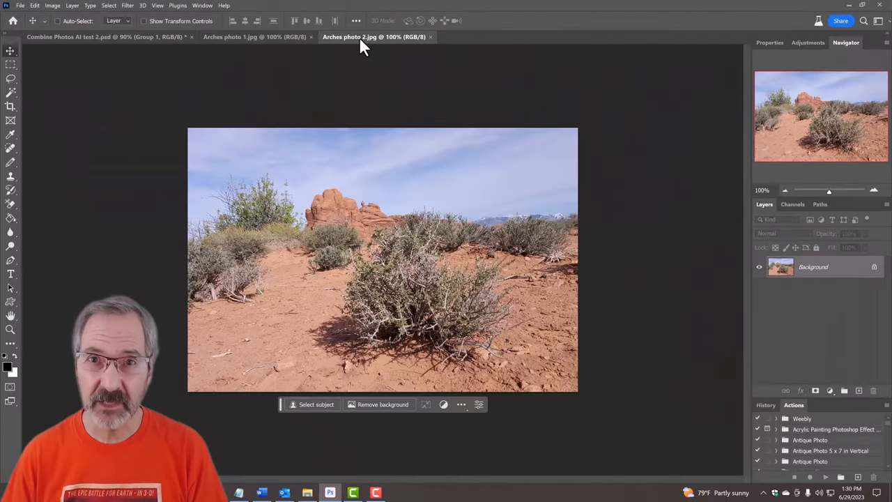
Bring up Canvas Size for the tall arch photo with width measured in pixels
click(254, 37)
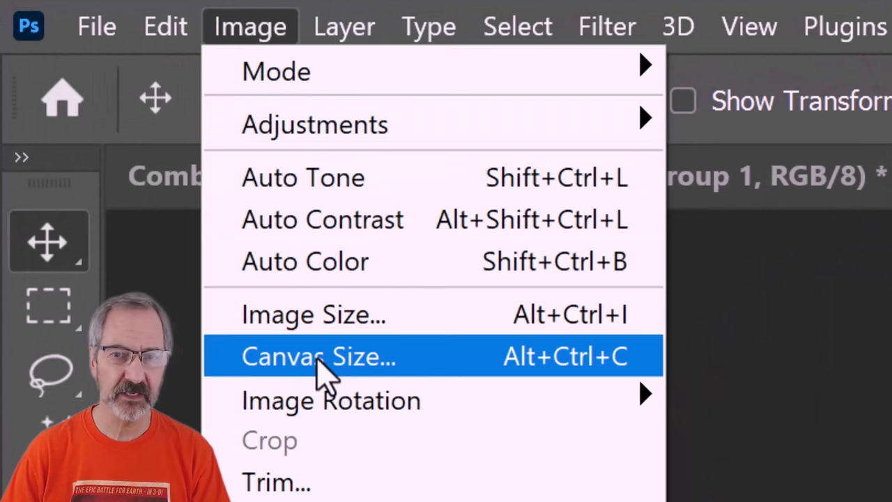
click(319, 356)
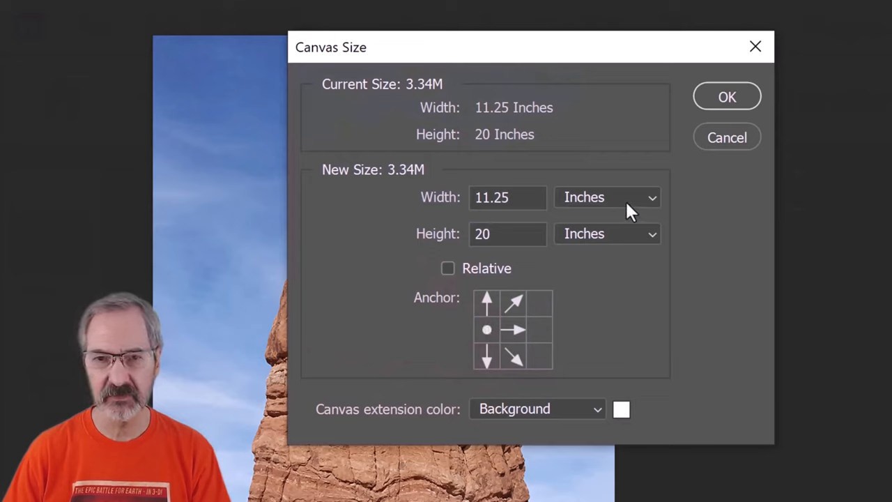
click(606, 196)
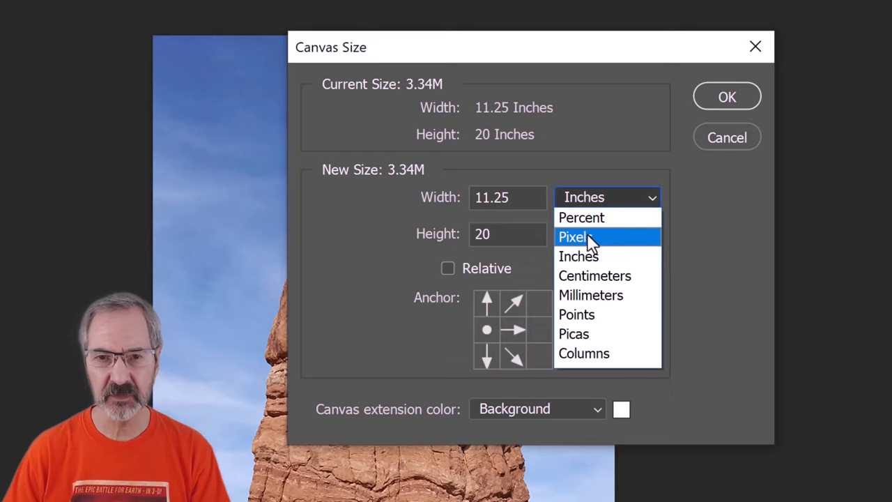
click(574, 236)
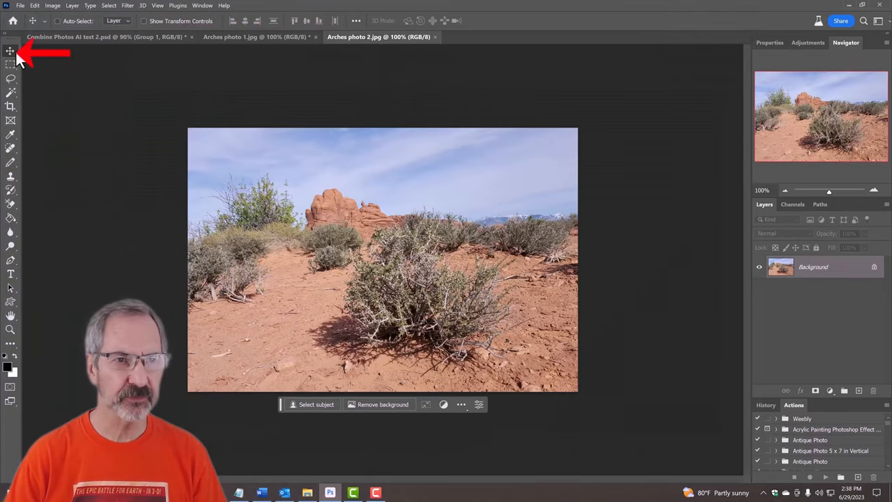
mouse_move(359, 148)
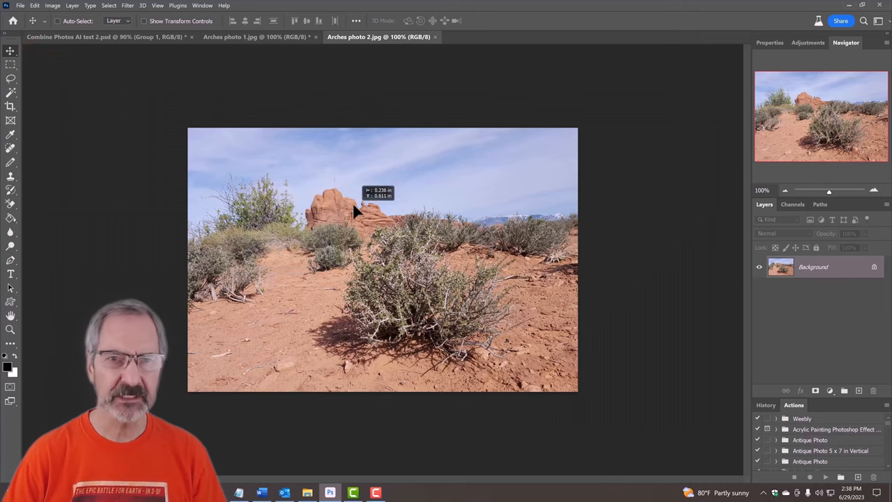
Place the shrub photo as a layer, resize it into the canvas's right-hand area and commit
click(258, 37)
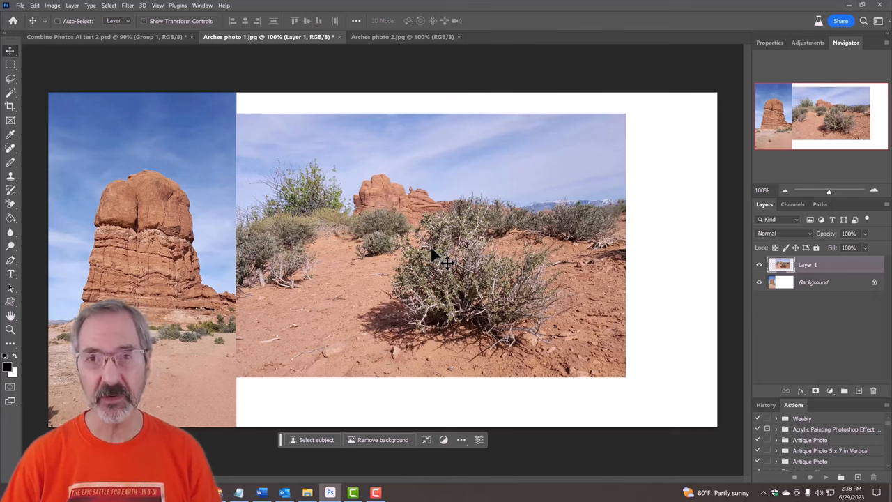
key(ctrl+t)
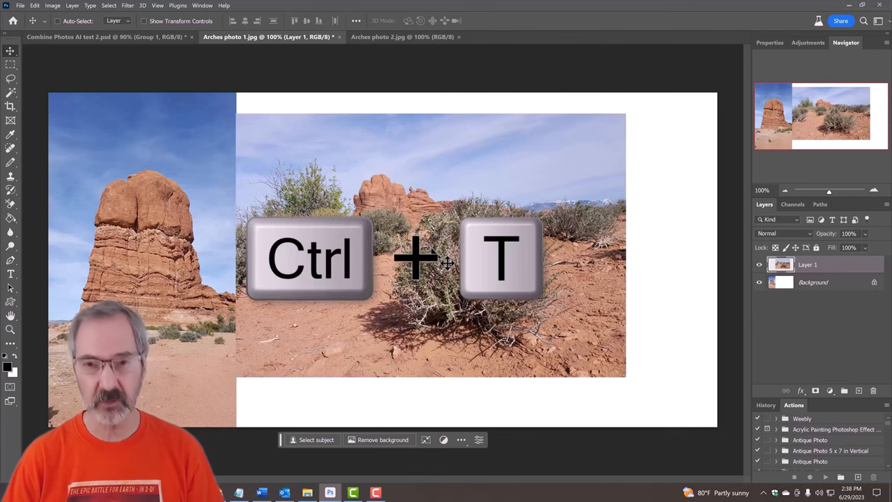
key(ctrl+t)
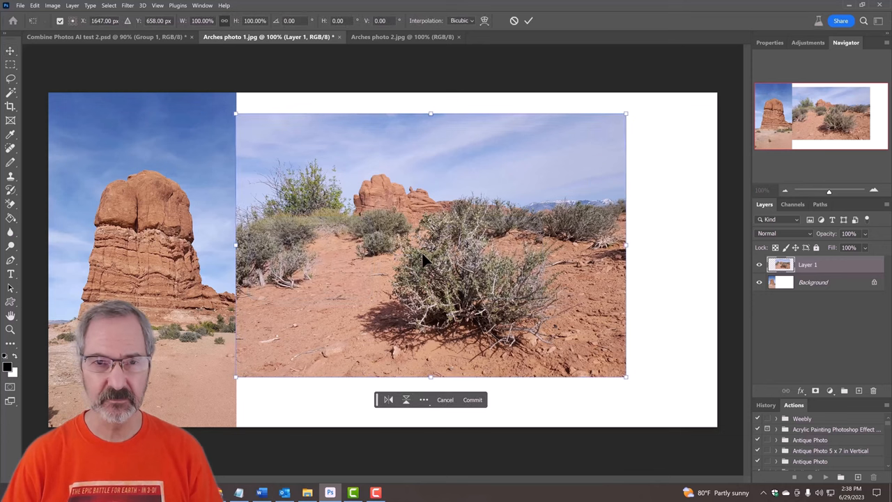
drag(624, 376, 644, 362)
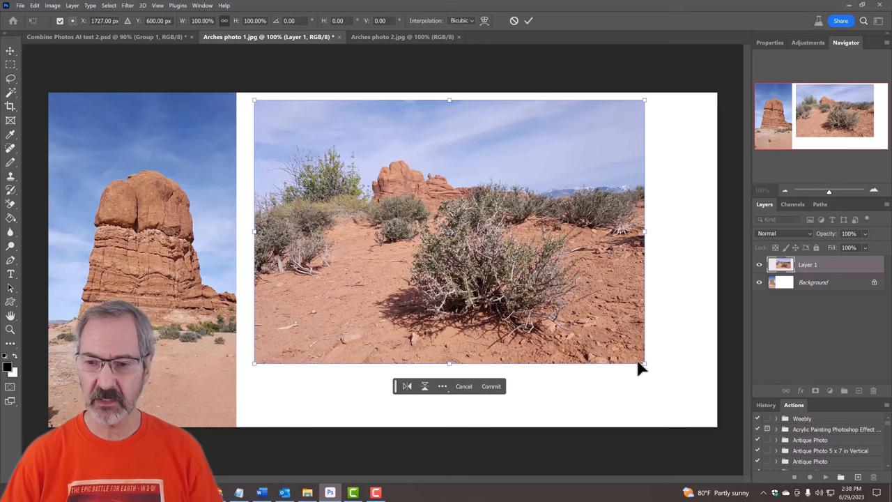
drag(643, 362, 736, 441)
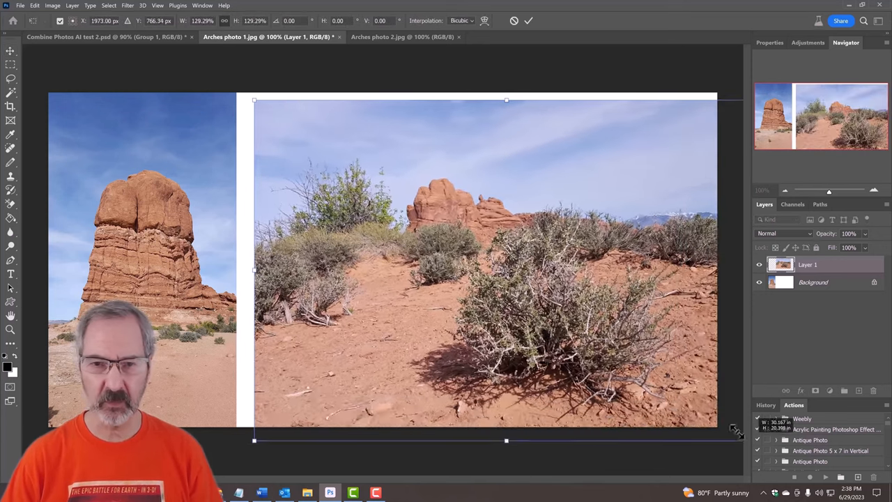
drag(737, 429, 624, 351)
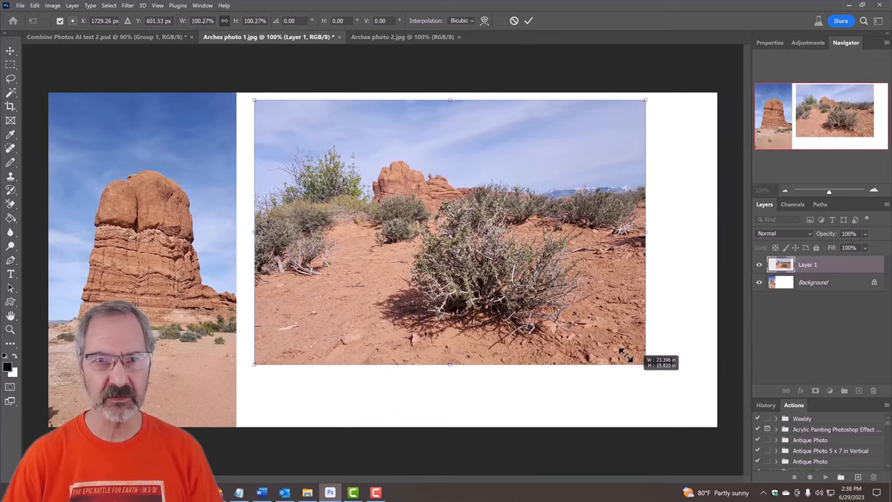
click(504, 20)
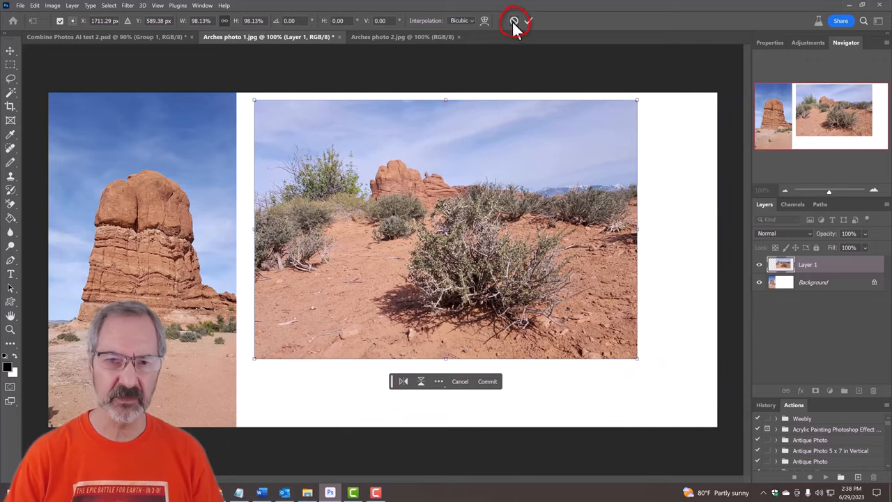
click(487, 381)
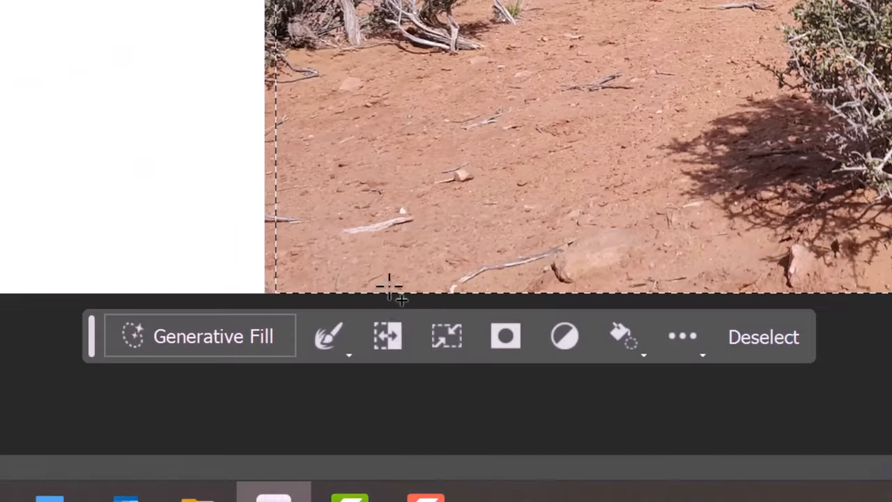
Move the Contextual Task Bar aside after selecting the blank white canvas gaps
click(388, 337)
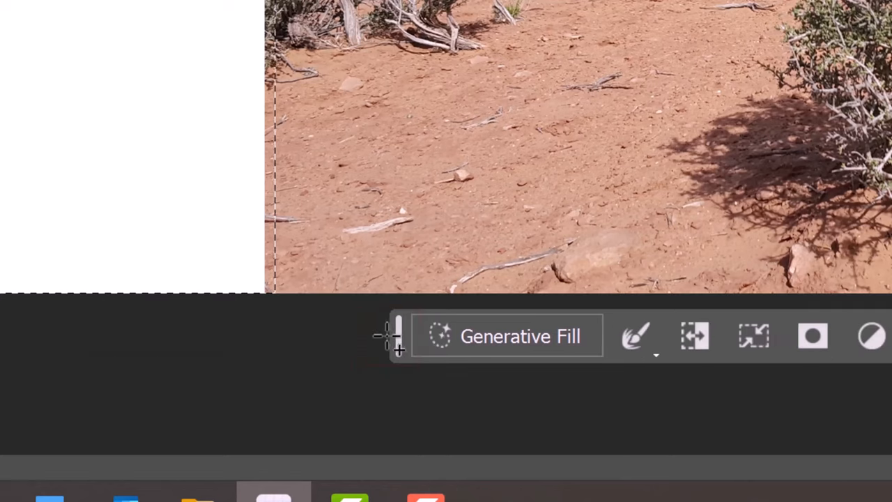
Generate fill for the selected gaps without entering a prompt
click(507, 336)
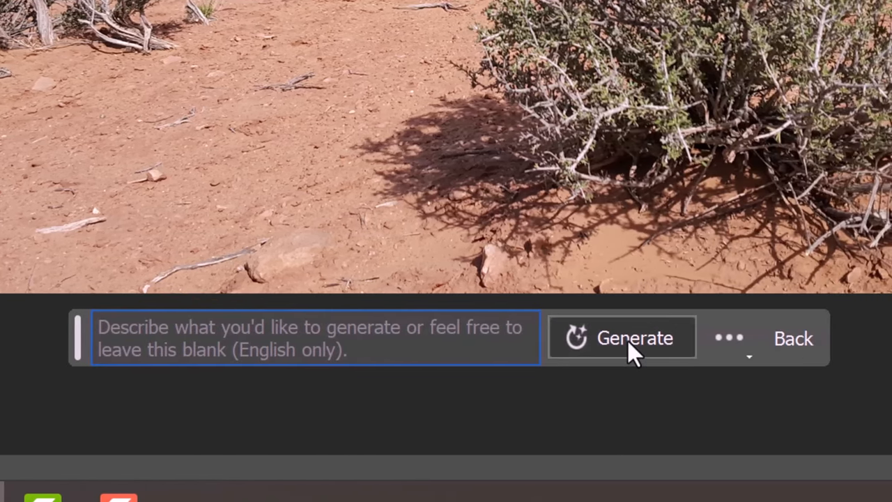
click(622, 337)
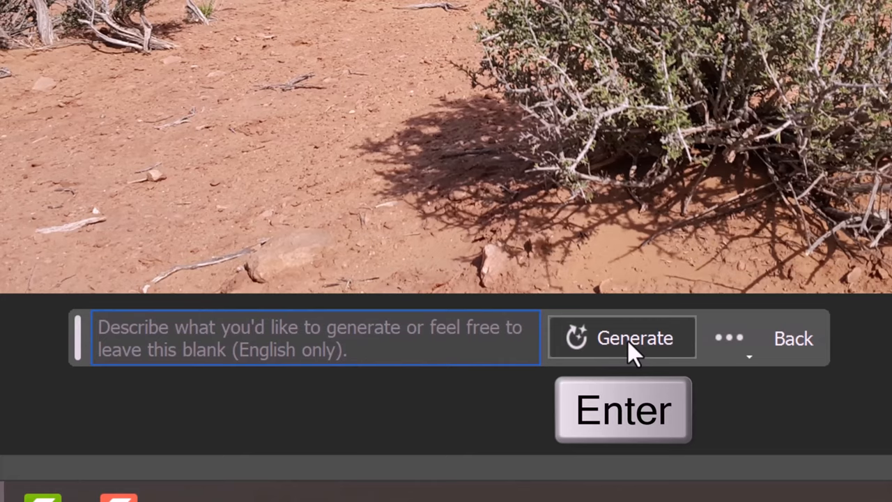
click(633, 338)
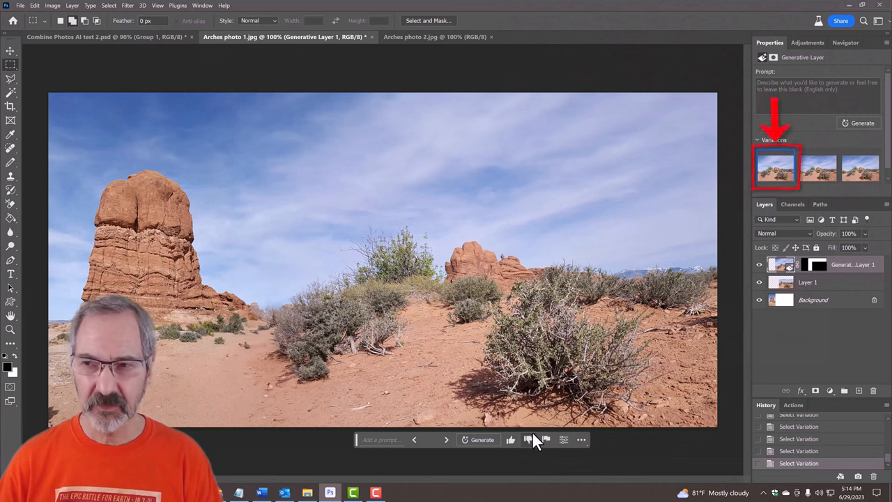
Preview the first two variations, then advance to the next generated variation
click(817, 167)
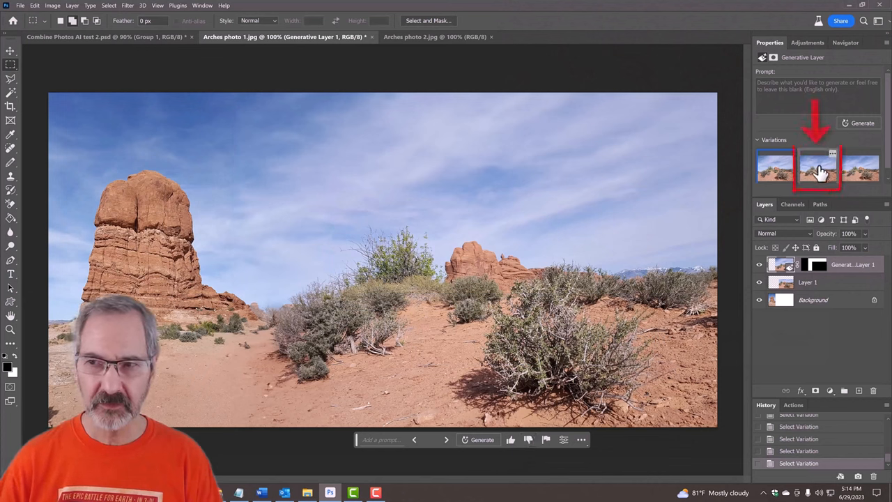
click(819, 167)
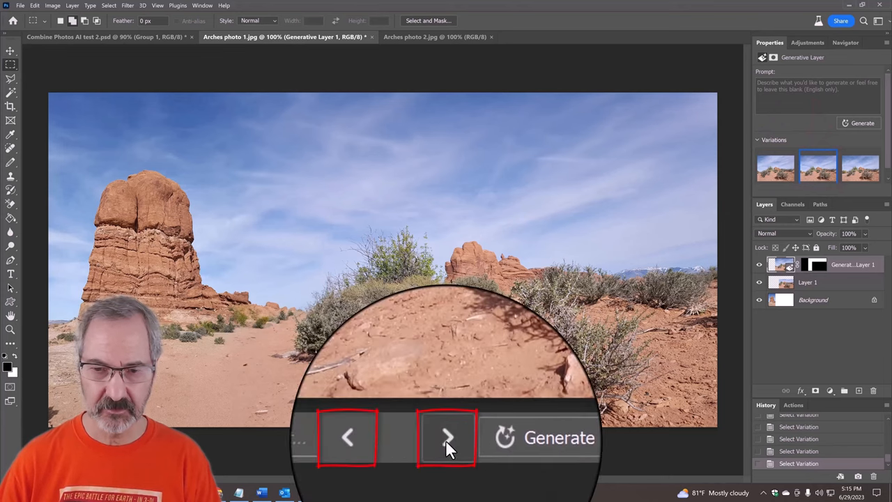
click(445, 438)
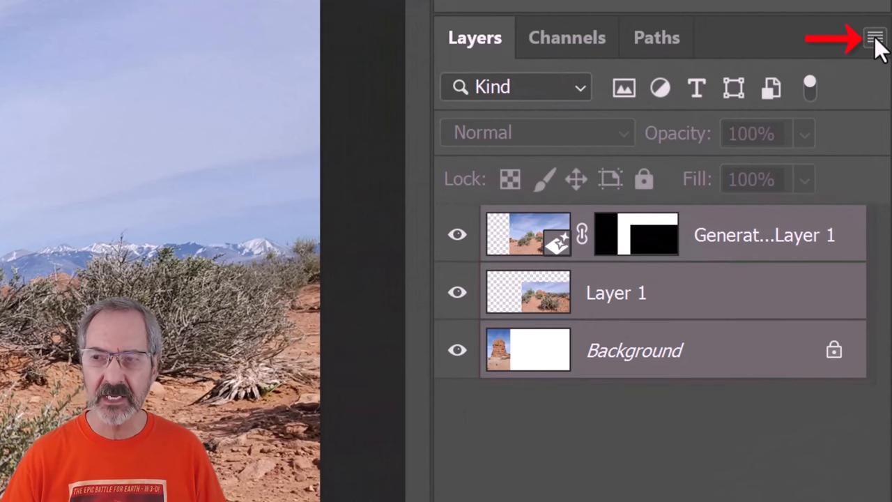
Bring up the Layers panel options to convert the layers to a smart object
click(873, 35)
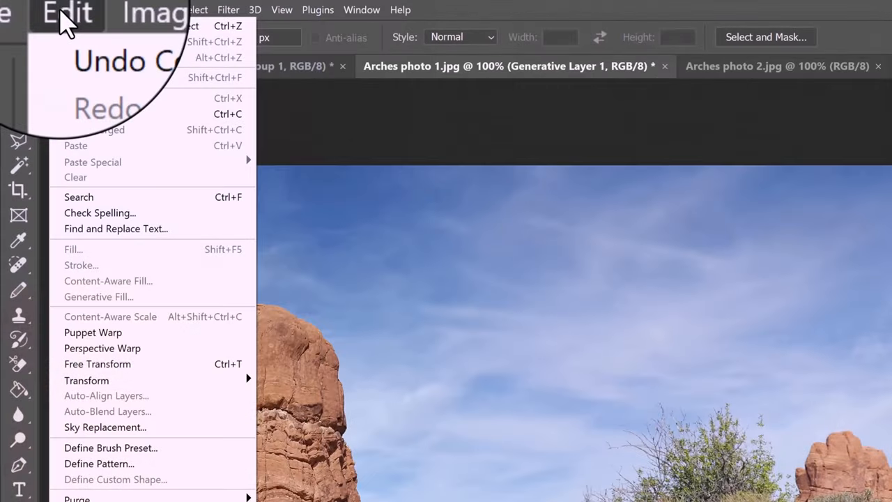
mouse_move(123, 435)
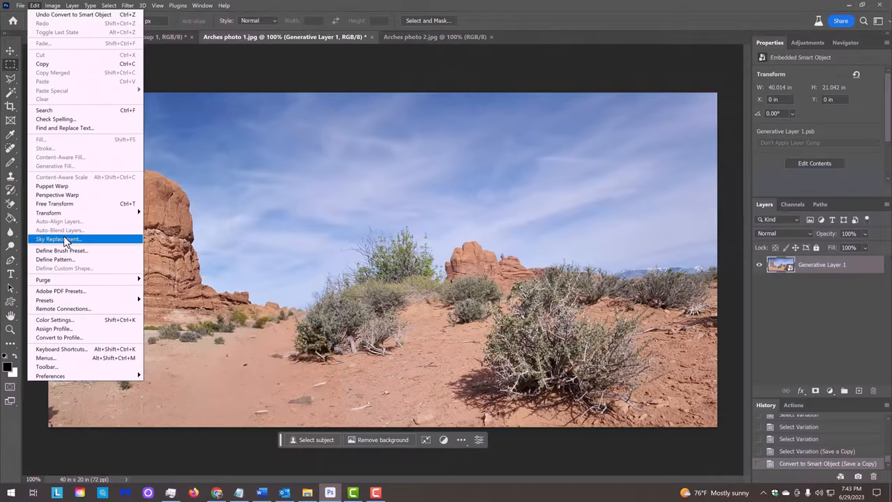
Start Sky Replacement and import additional sunset sky images via Get More Skies
click(58, 239)
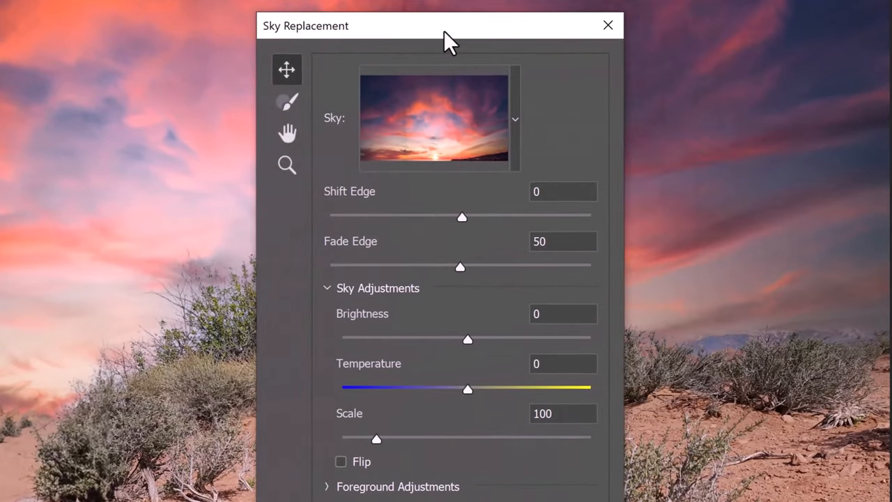
click(512, 118)
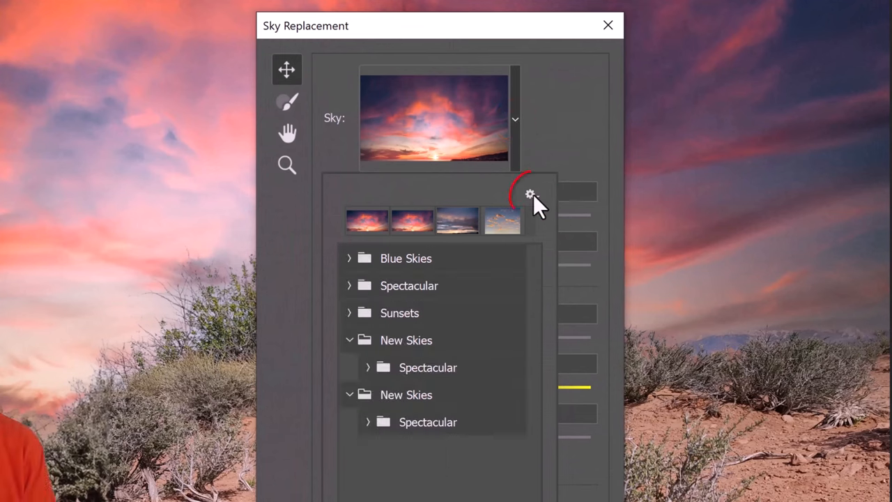
click(528, 194)
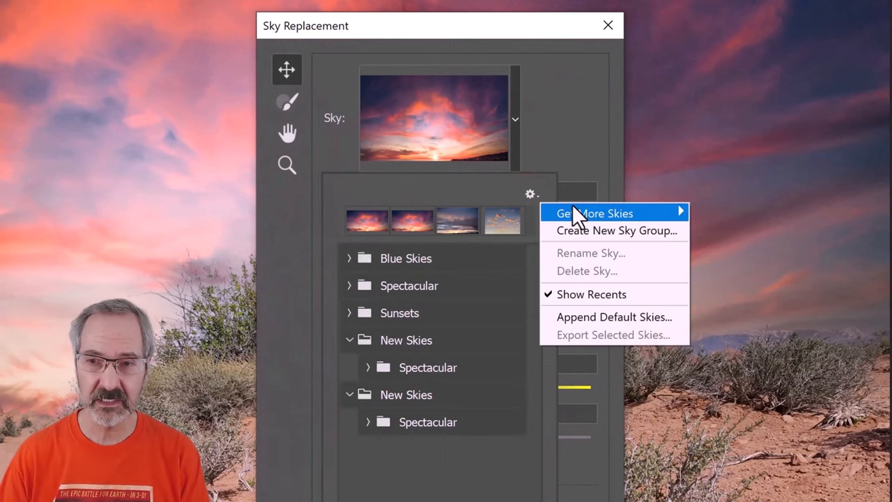
mouse_move(594, 213)
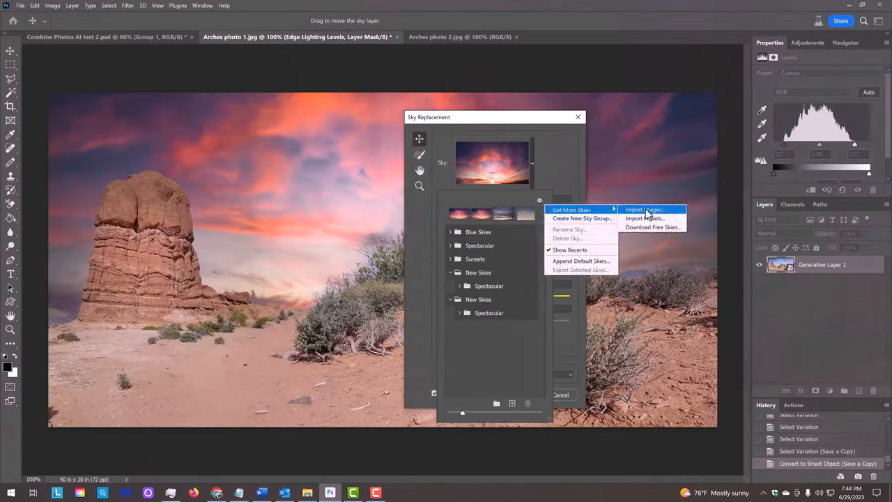
click(650, 209)
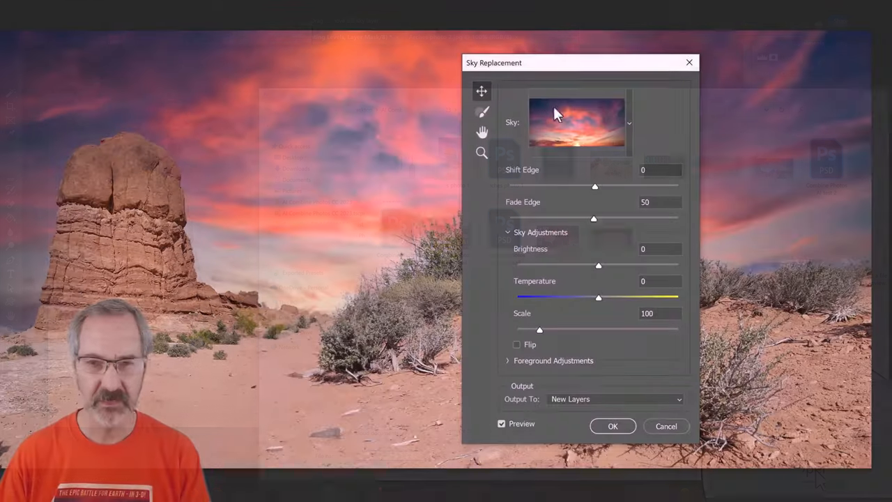
Shift the sky edge, set Fade Edge to 0, and test Temperature and Scale before resetting them
drag(578, 61, 769, 56)
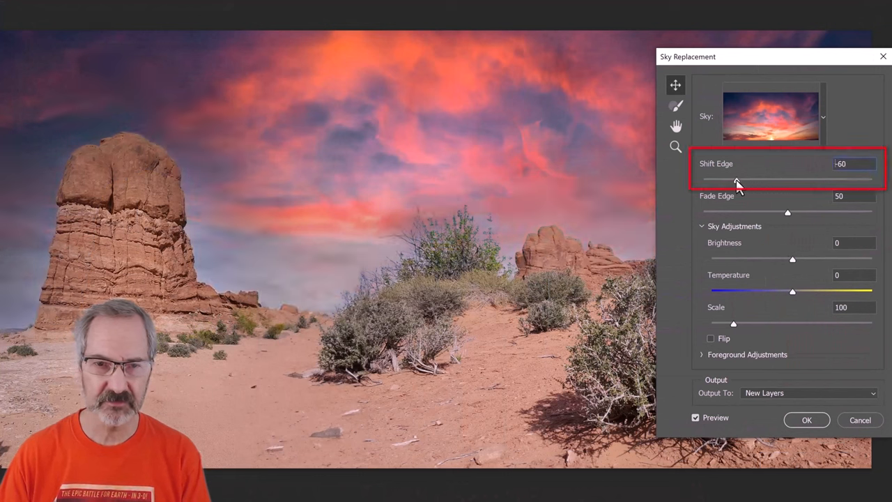
drag(737, 178, 822, 179)
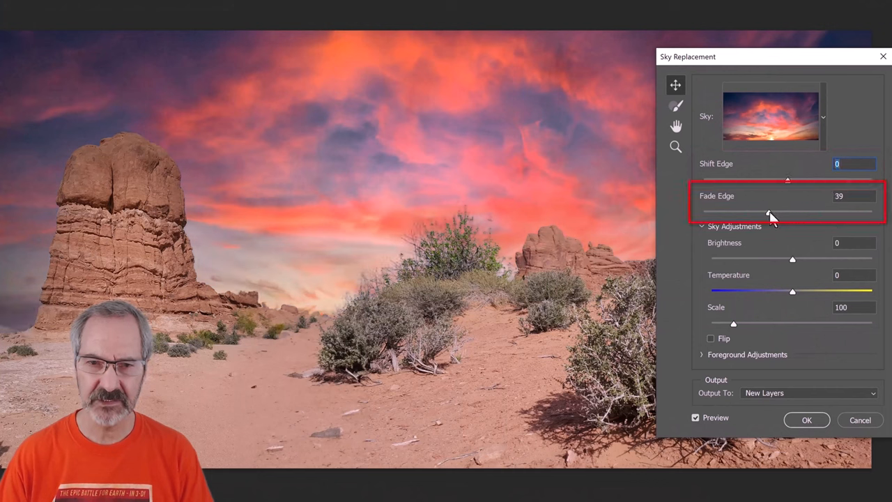
drag(772, 212, 871, 212)
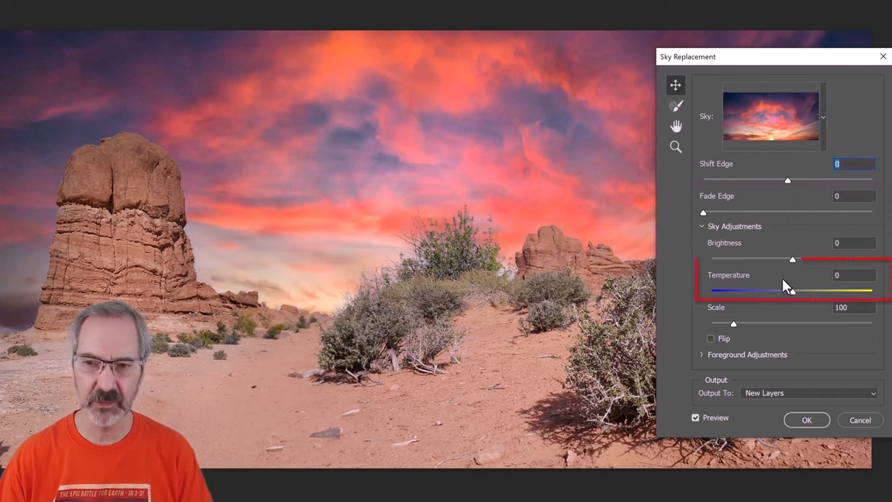
drag(791, 291, 852, 291)
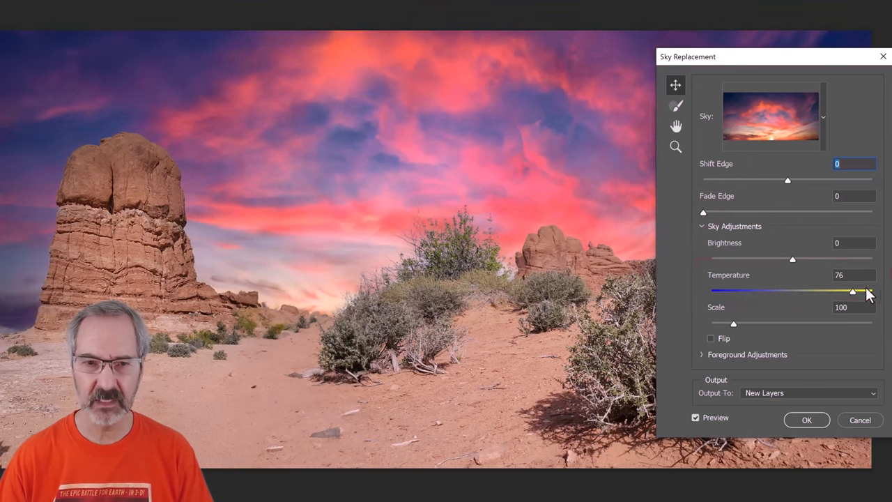
drag(852, 291, 791, 291)
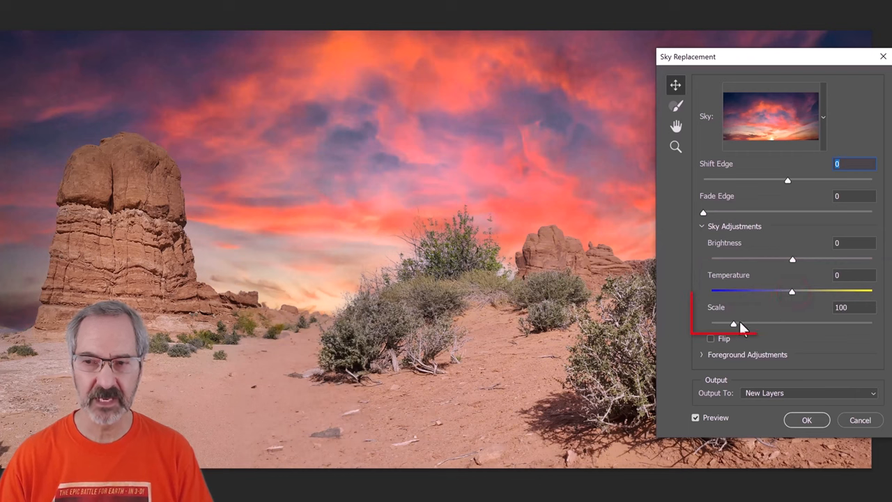
drag(733, 323, 772, 324)
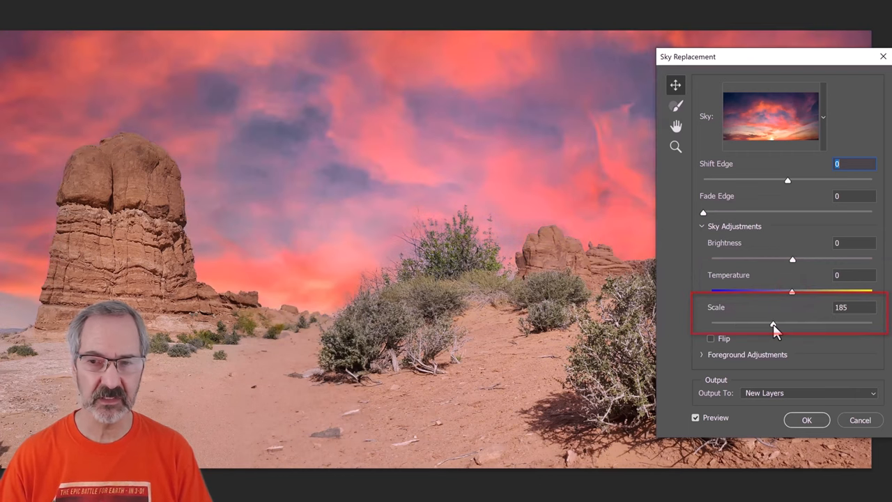
drag(772, 323, 733, 323)
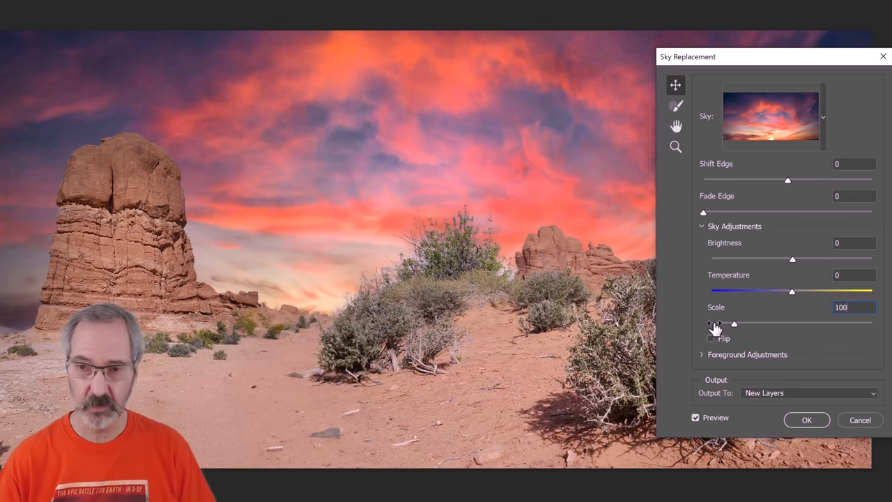
Tick Flip so the sunset sky is mirrored left to right
click(710, 339)
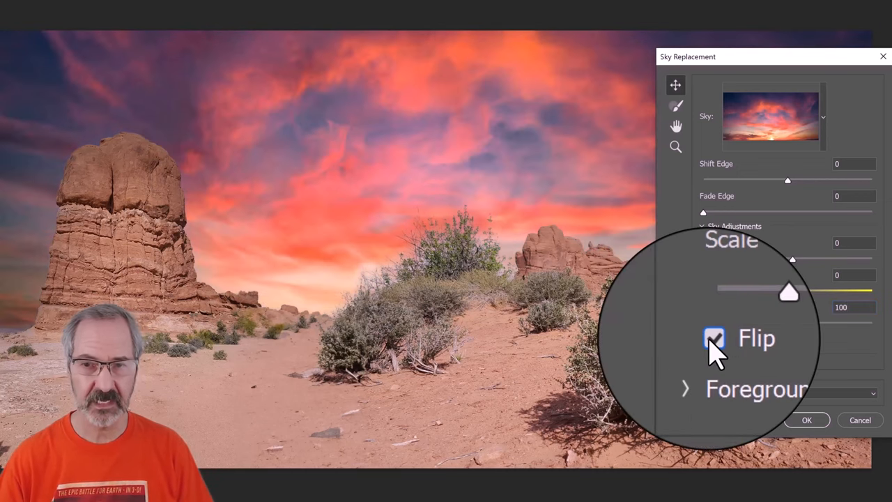
click(713, 339)
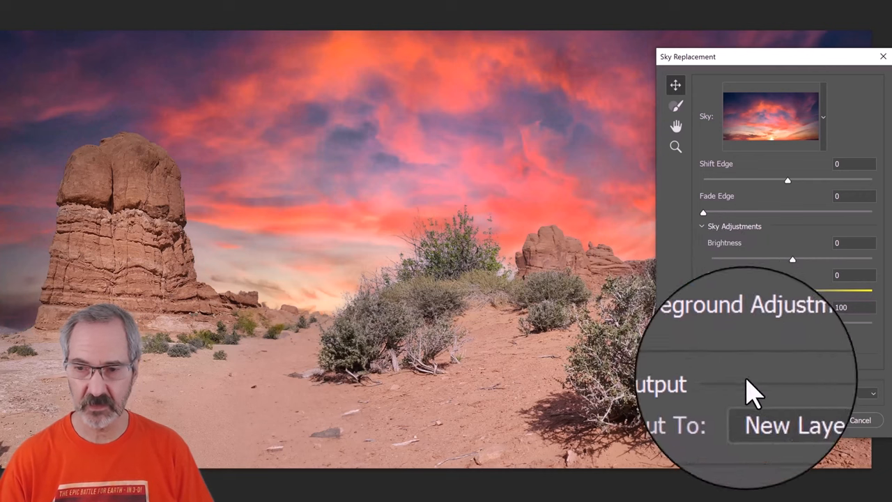